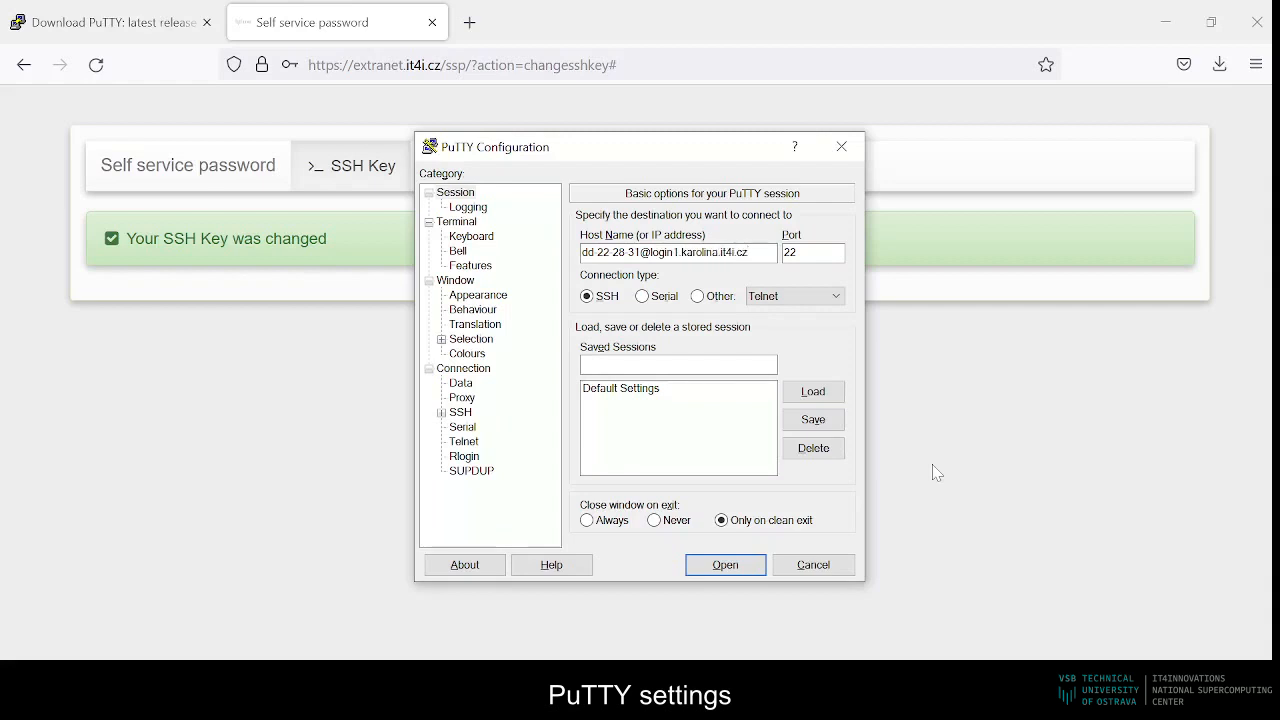
- Use C:\ssh\it4i.ppk as the private key and enable agent forwarding under SSH Auth
left_click(472, 456)
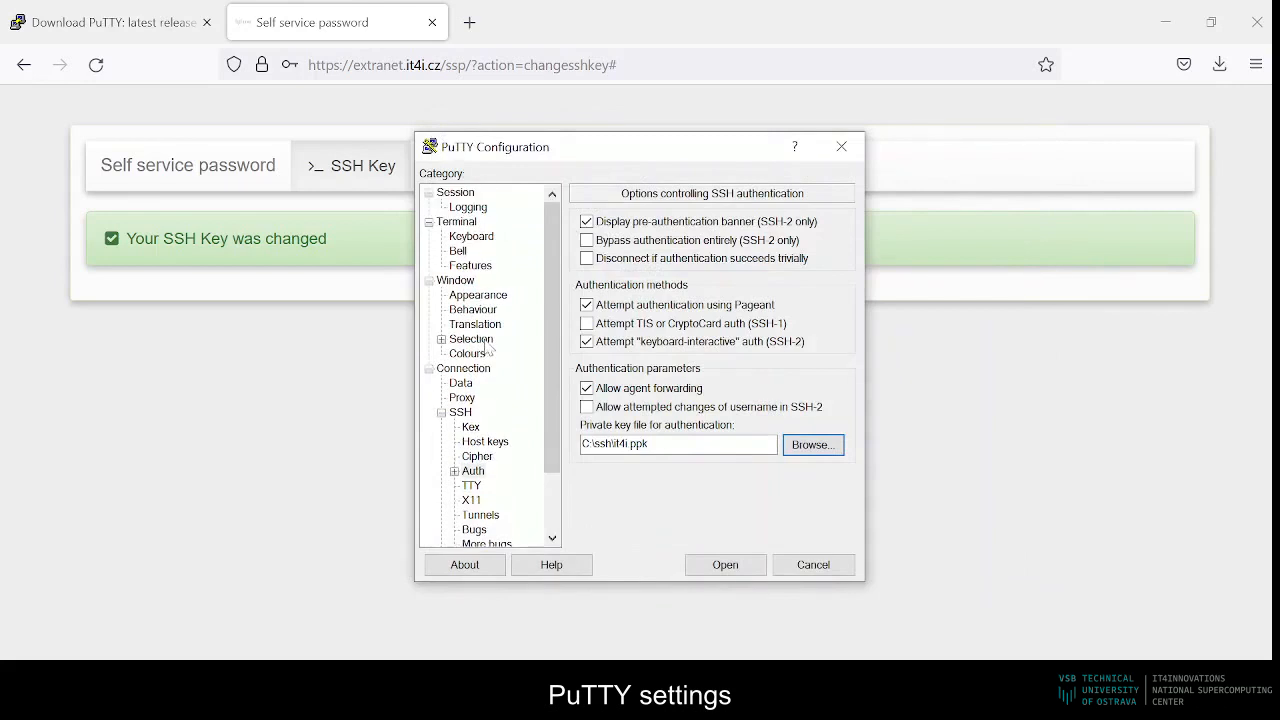
- Start the SSH session to login1.karolina.it4i.cz and reach the it4i key passphrase prompt
left_click(724, 564)
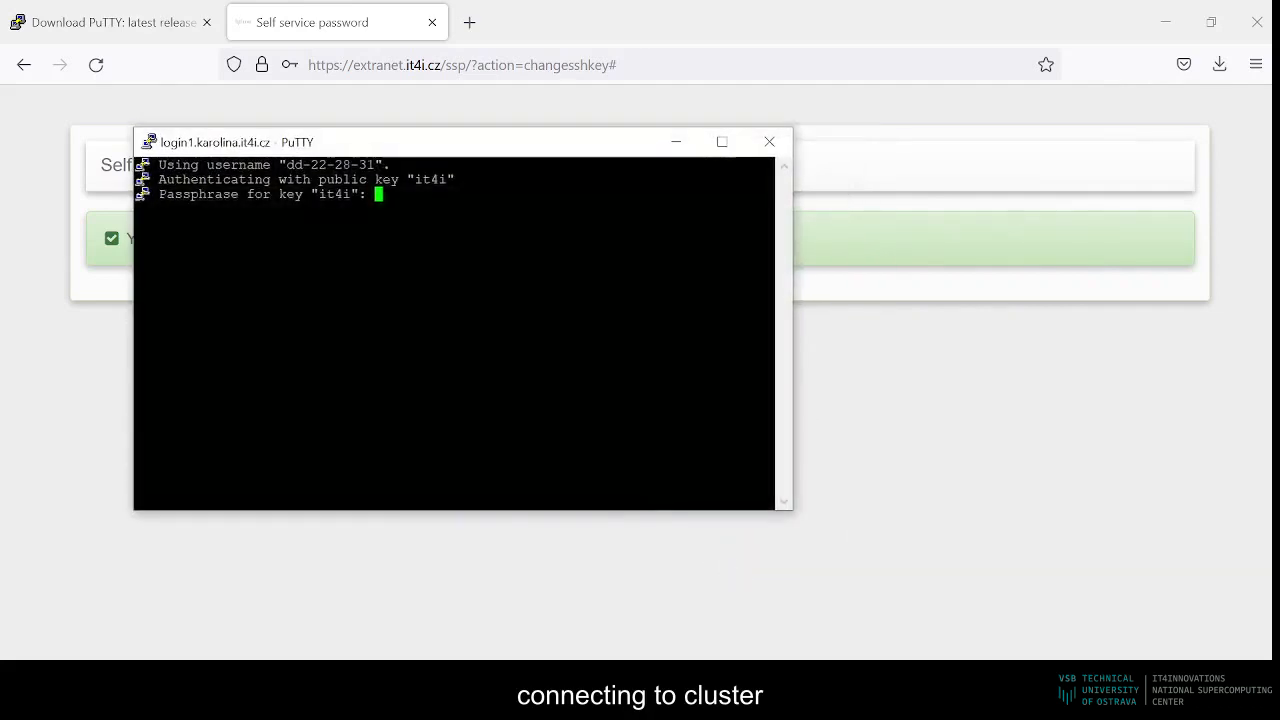